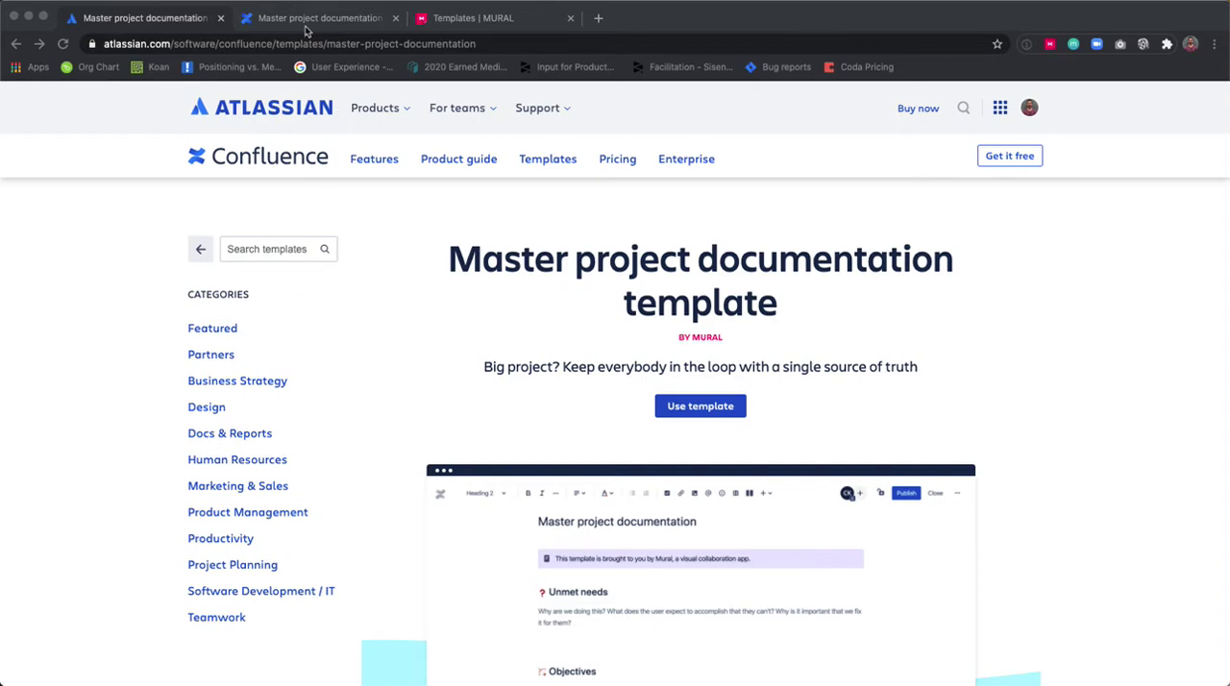
Step: Open the draft and read Expected Impact, Sponsorship, How does it work? and User personas
left_click(317, 17)
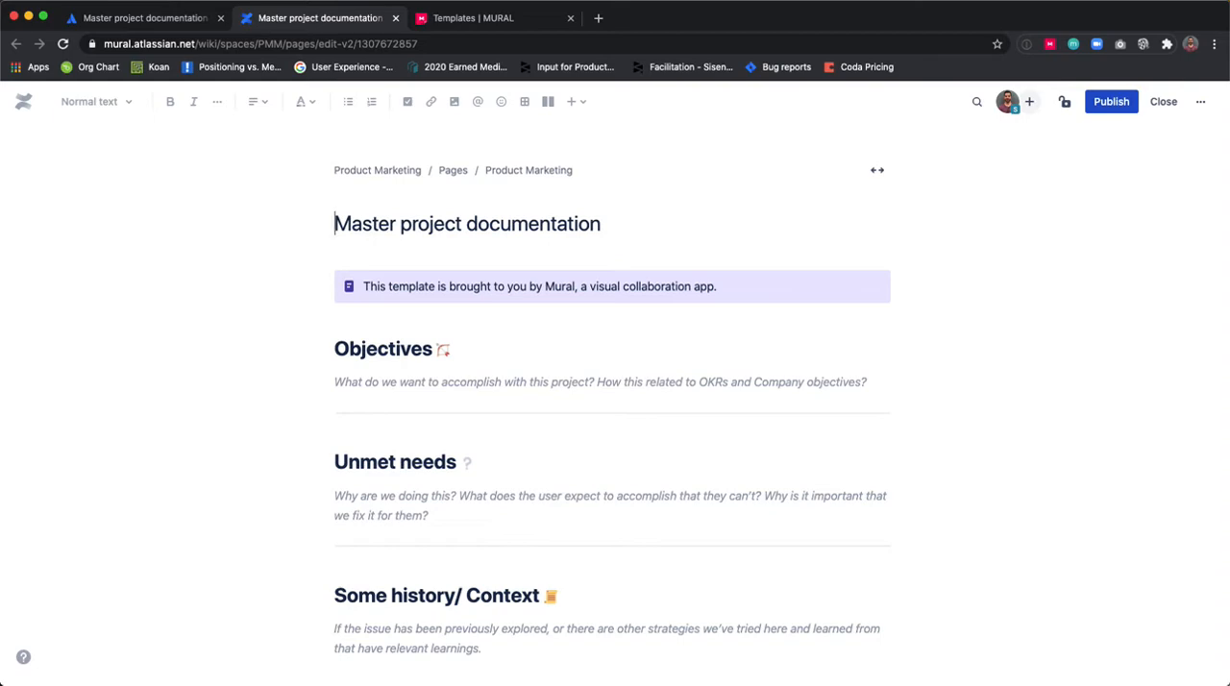
scroll("down", 3)
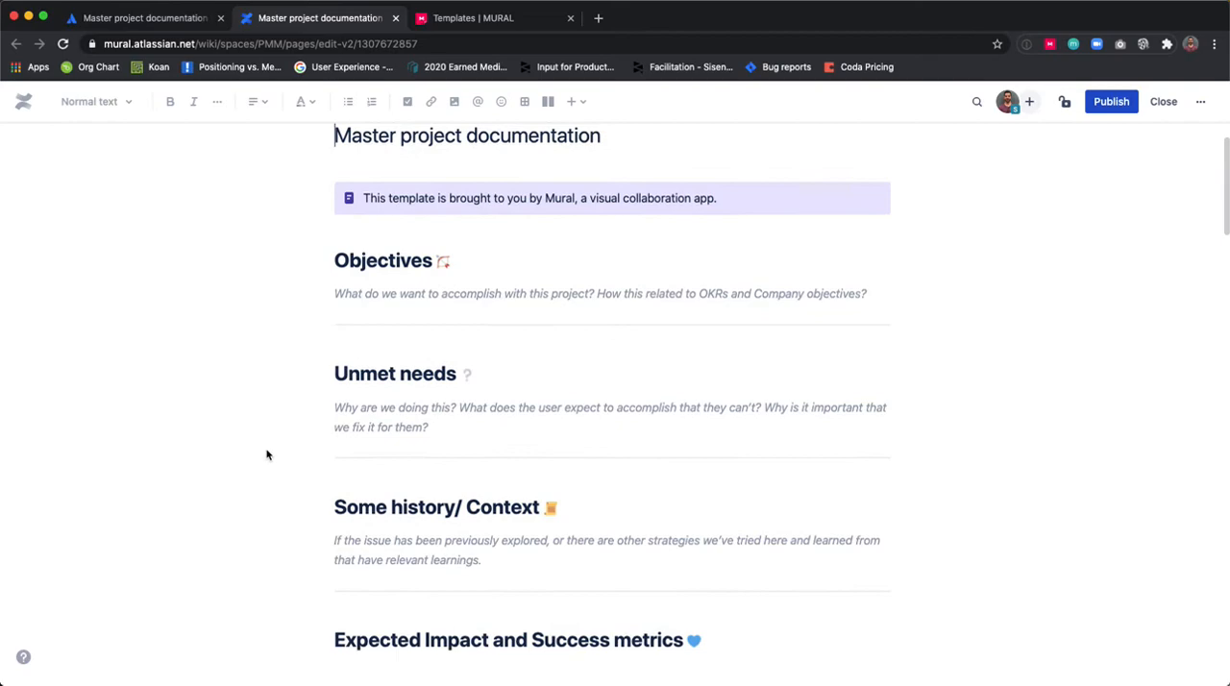
scroll("down", 3)
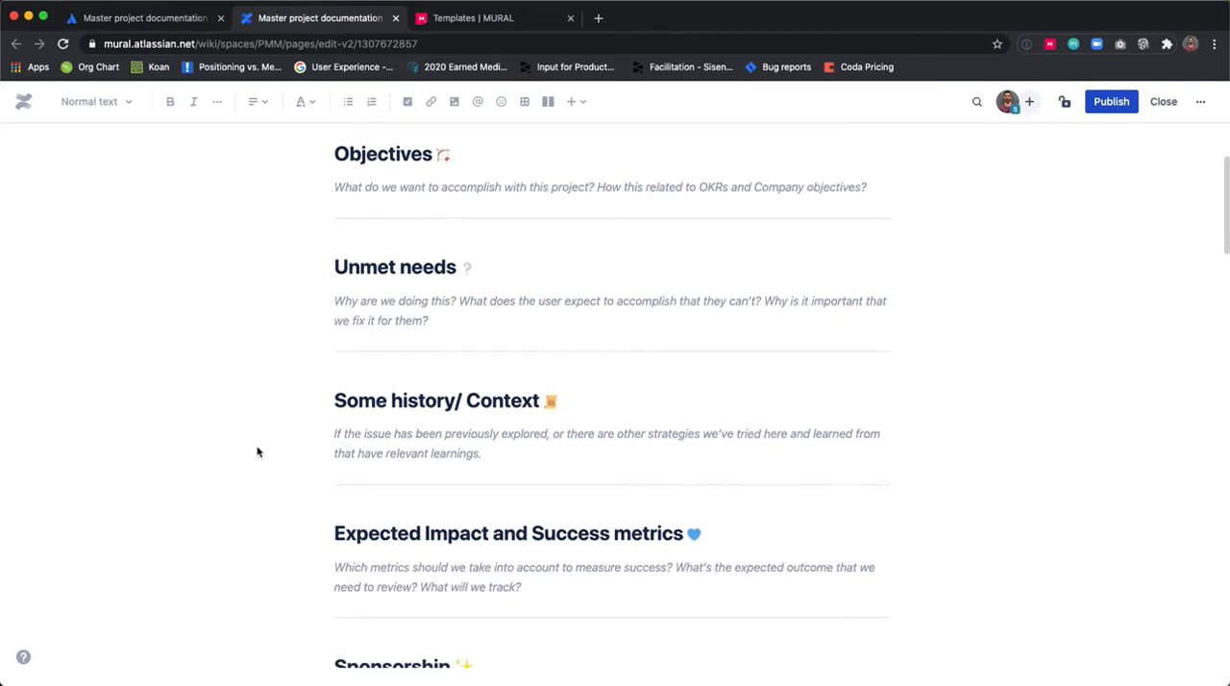
scroll("down", 3)
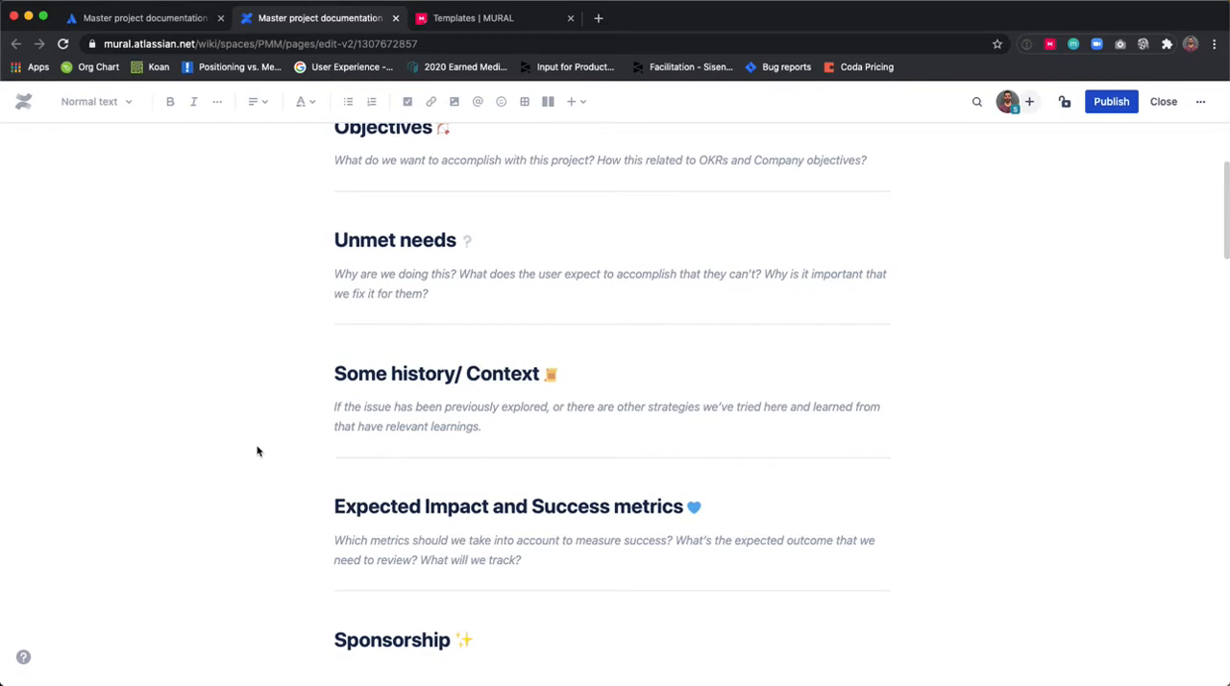
scroll("down", 3)
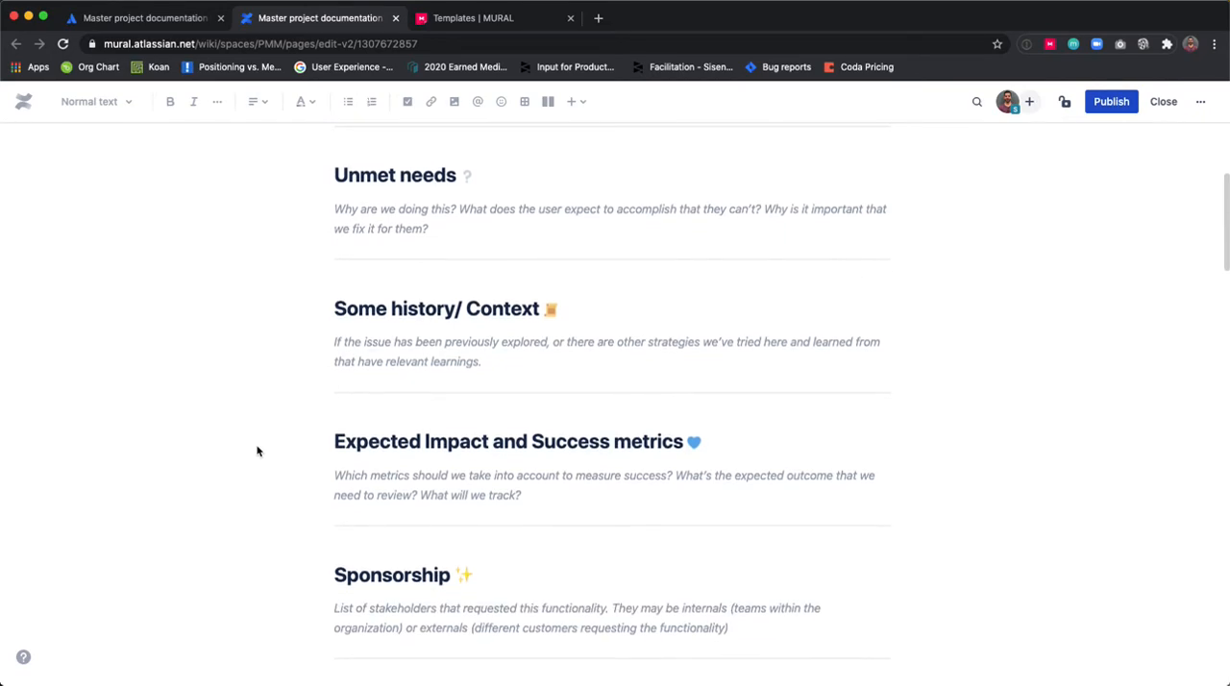
scroll("down", 3)
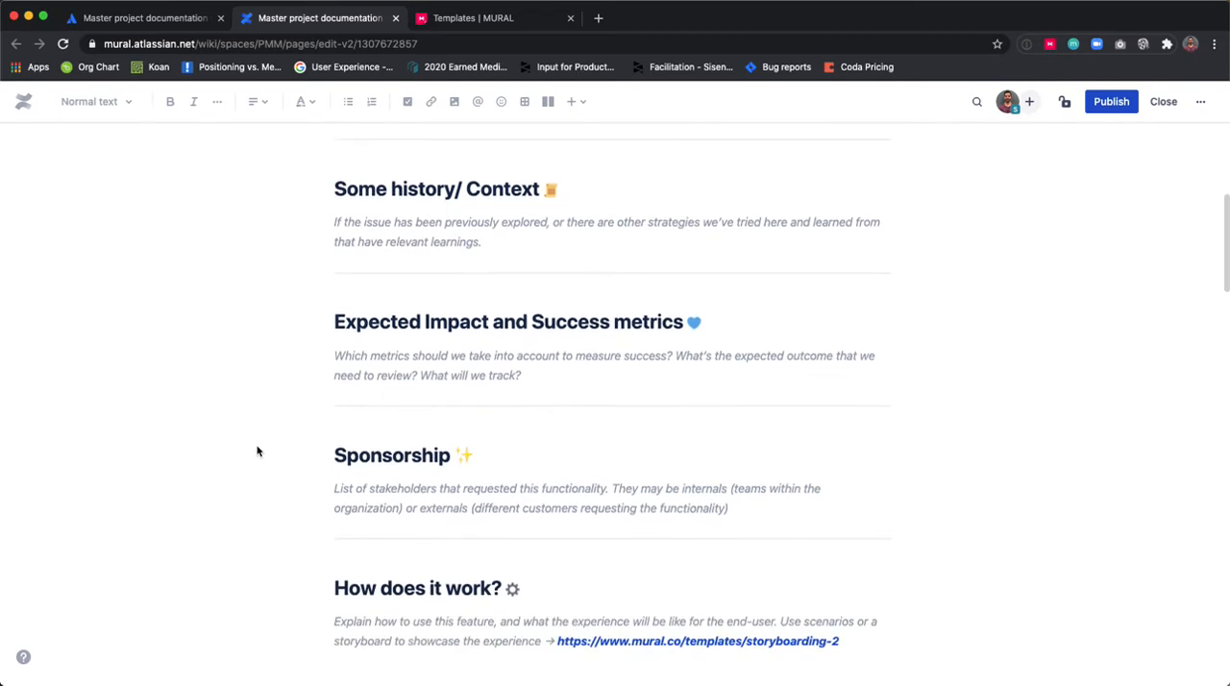
scroll("down", 3)
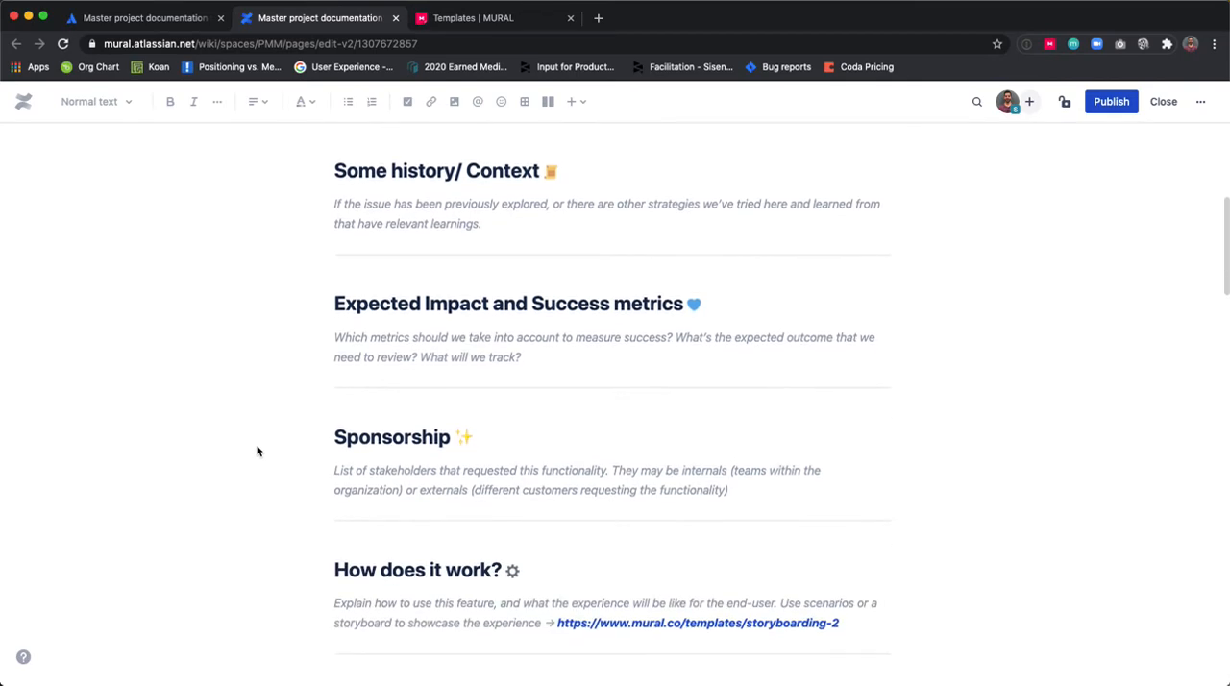
mouse_move(262, 448)
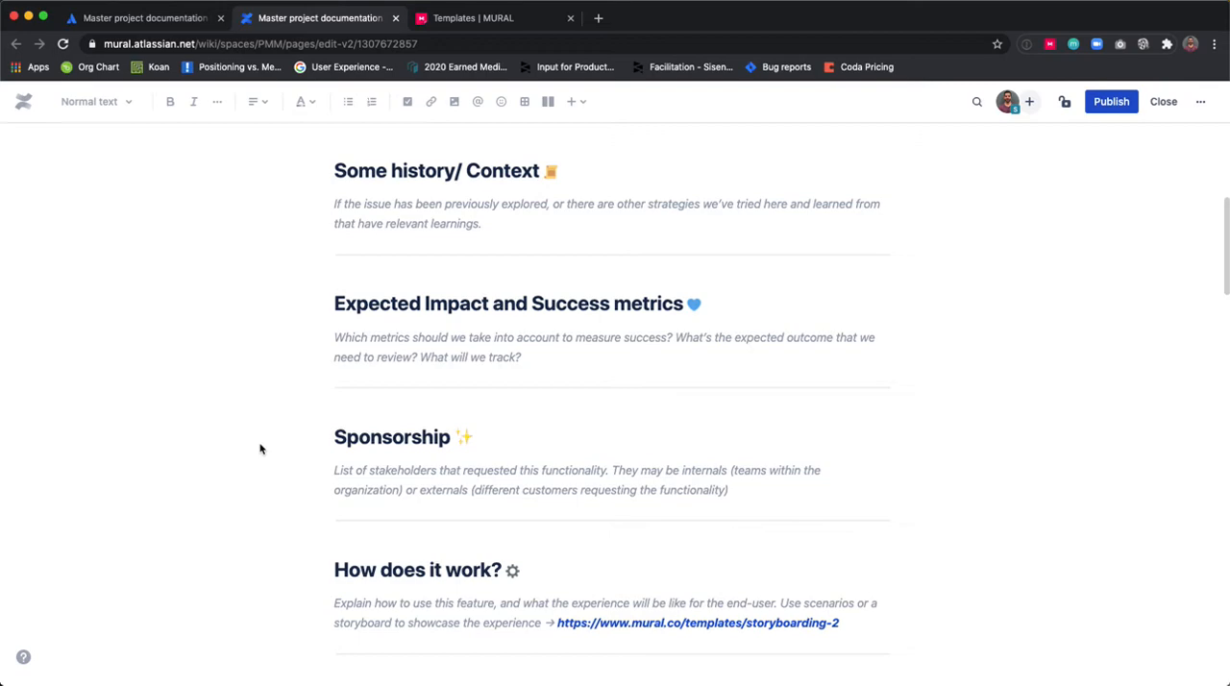
scroll("down", 3)
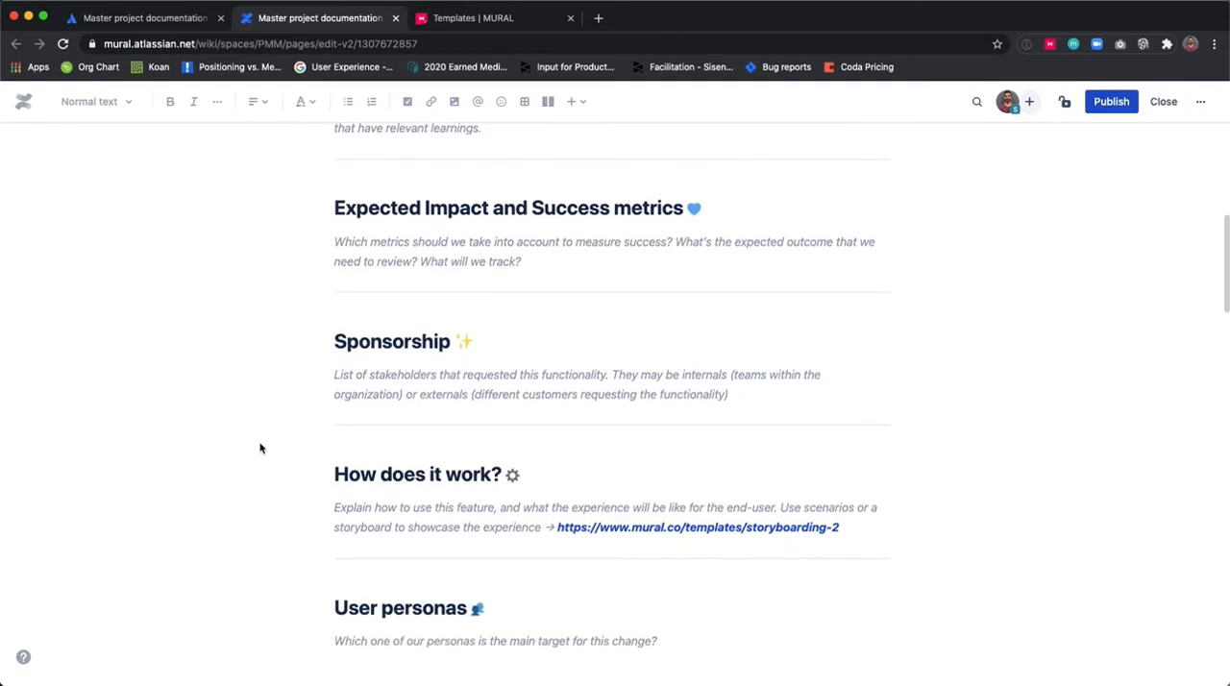
scroll("down", 3)
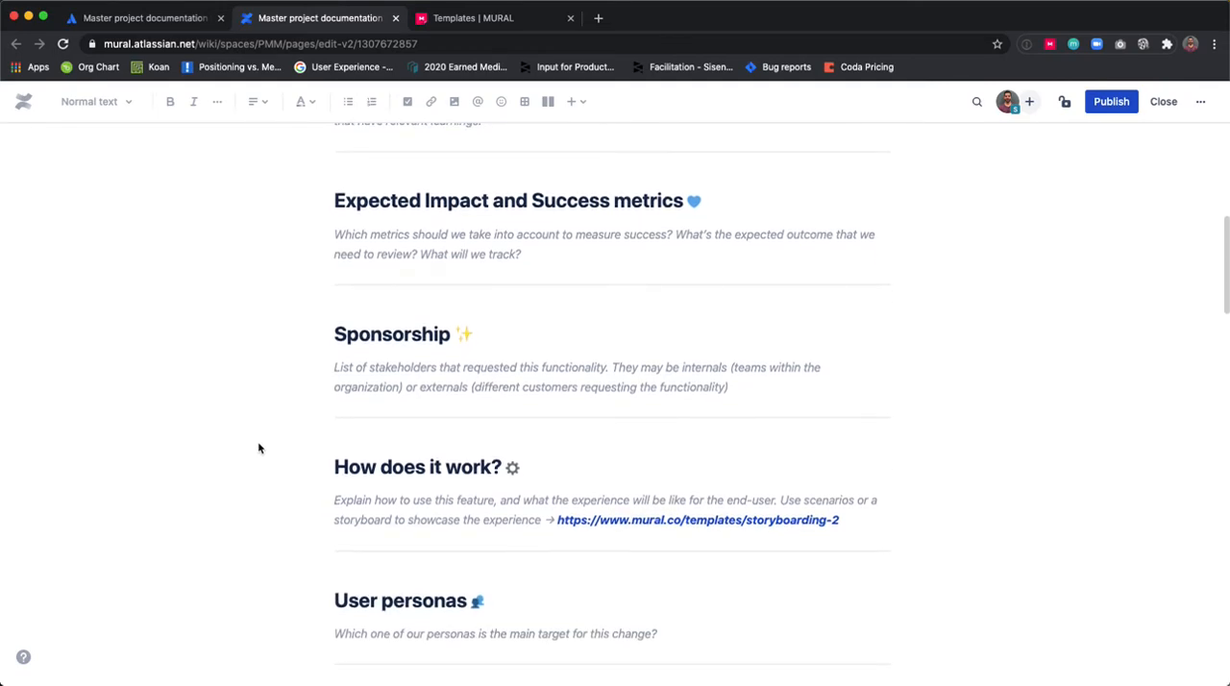
scroll("down", 3)
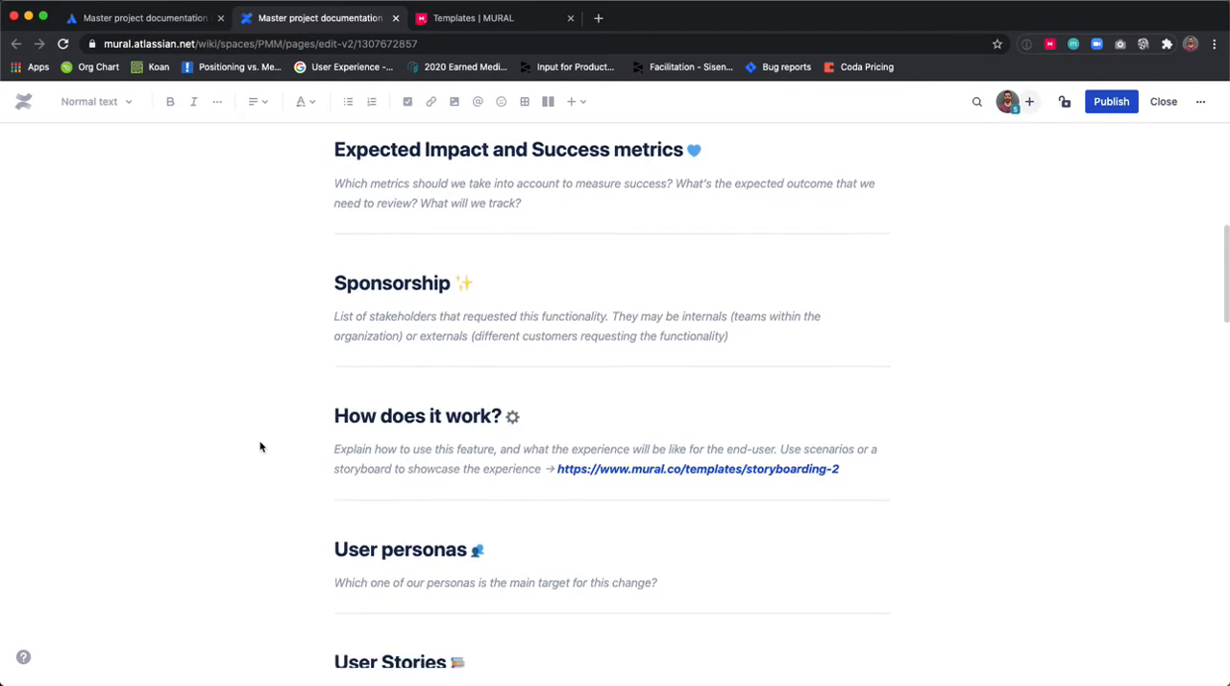
scroll("down", 3)
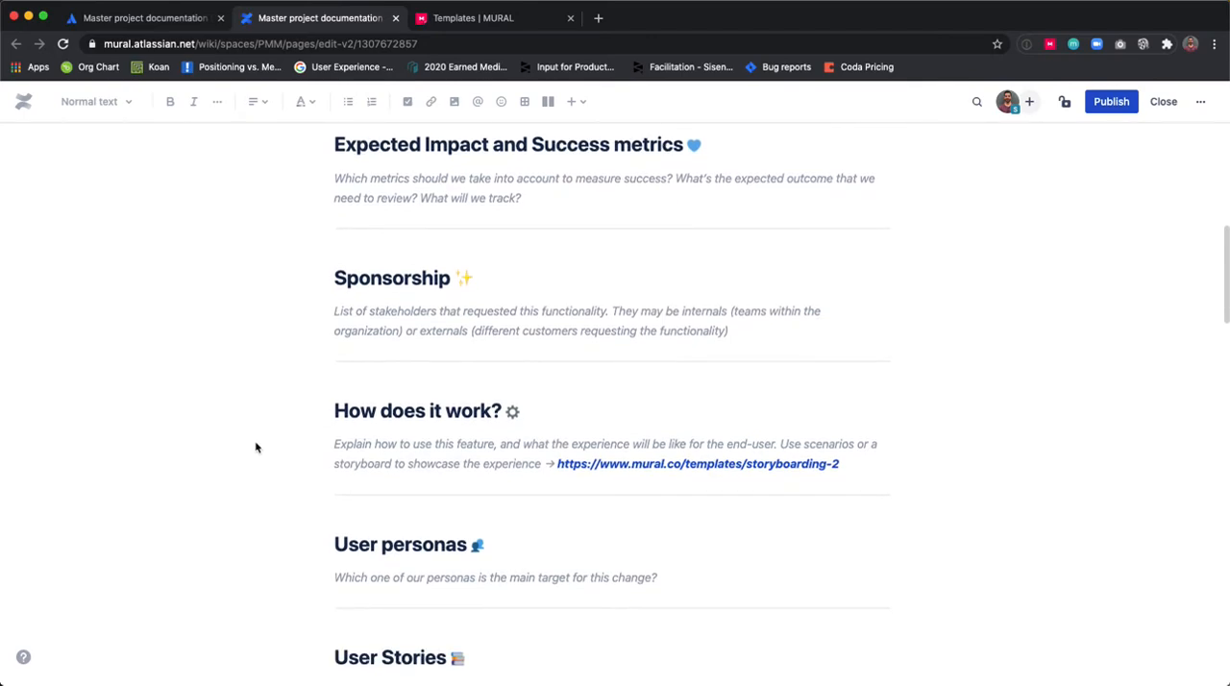
mouse_move(251, 447)
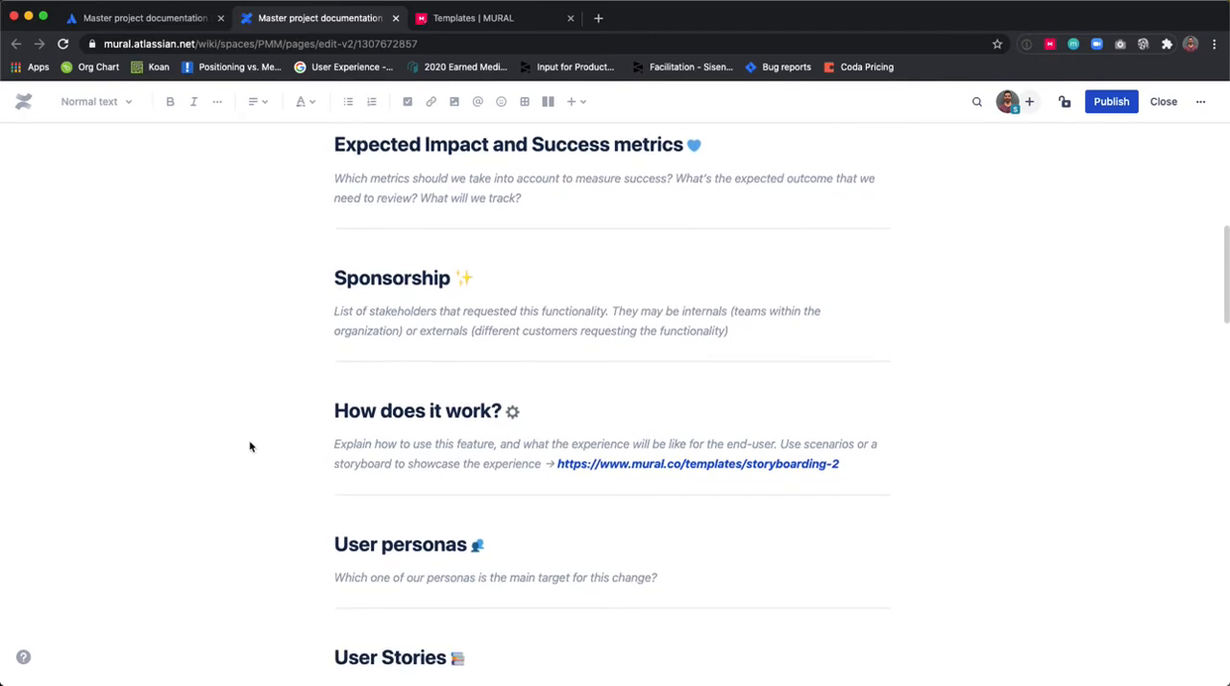
scroll("down", 3)
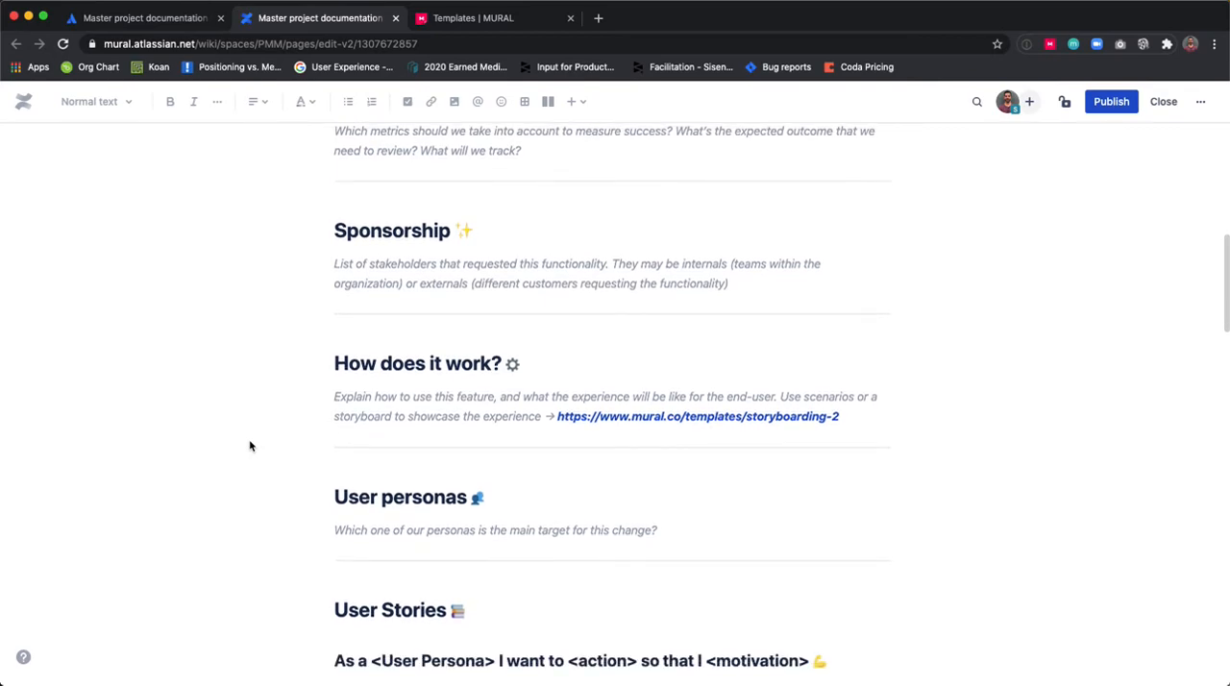
mouse_move(235, 437)
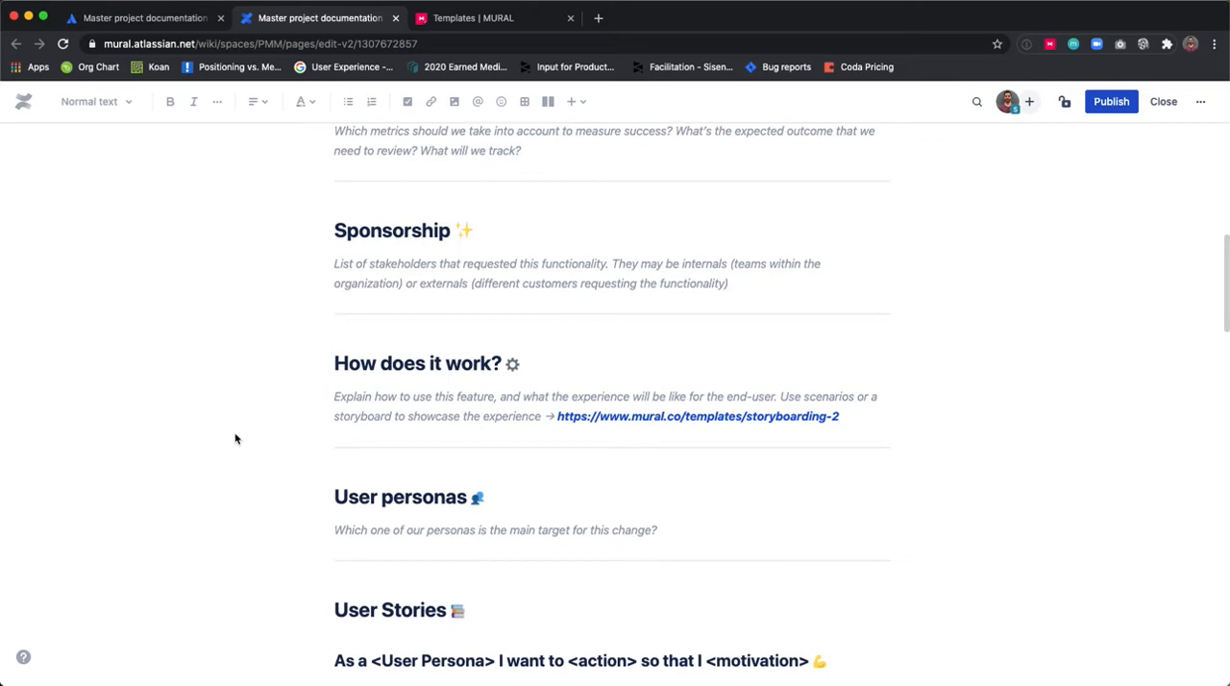
scroll("down", 3)
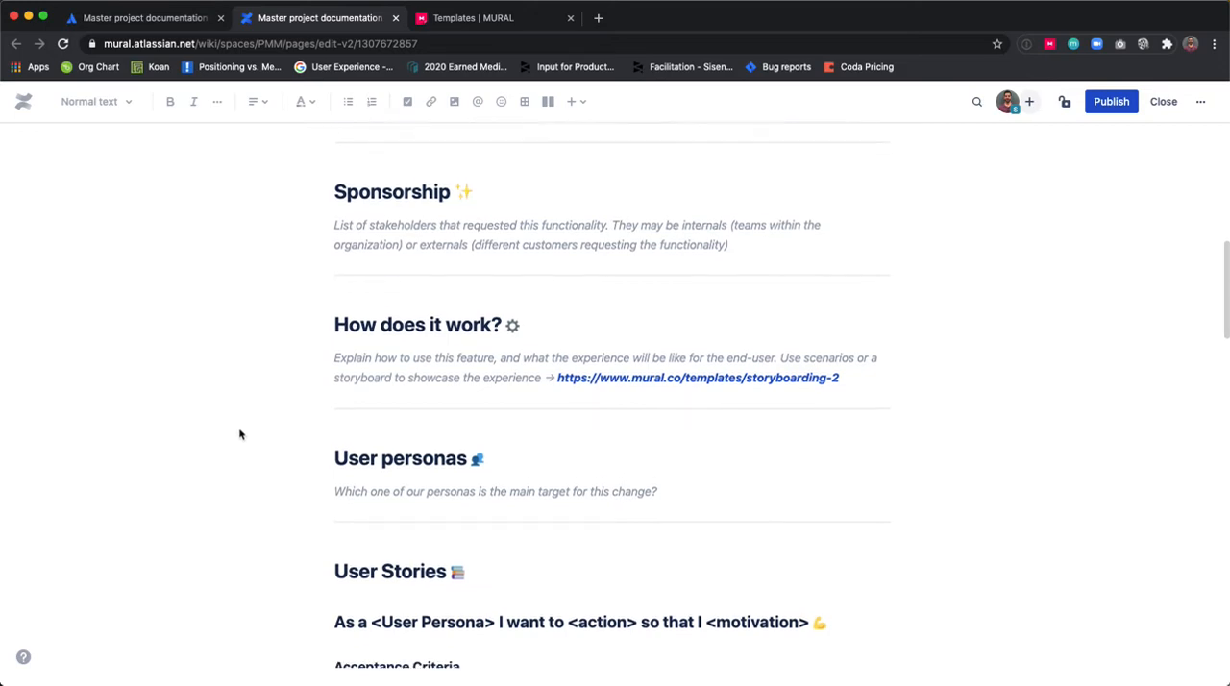
Step: Scroll past the two user stories to the embedded Jira issues table
scroll("down", 3)
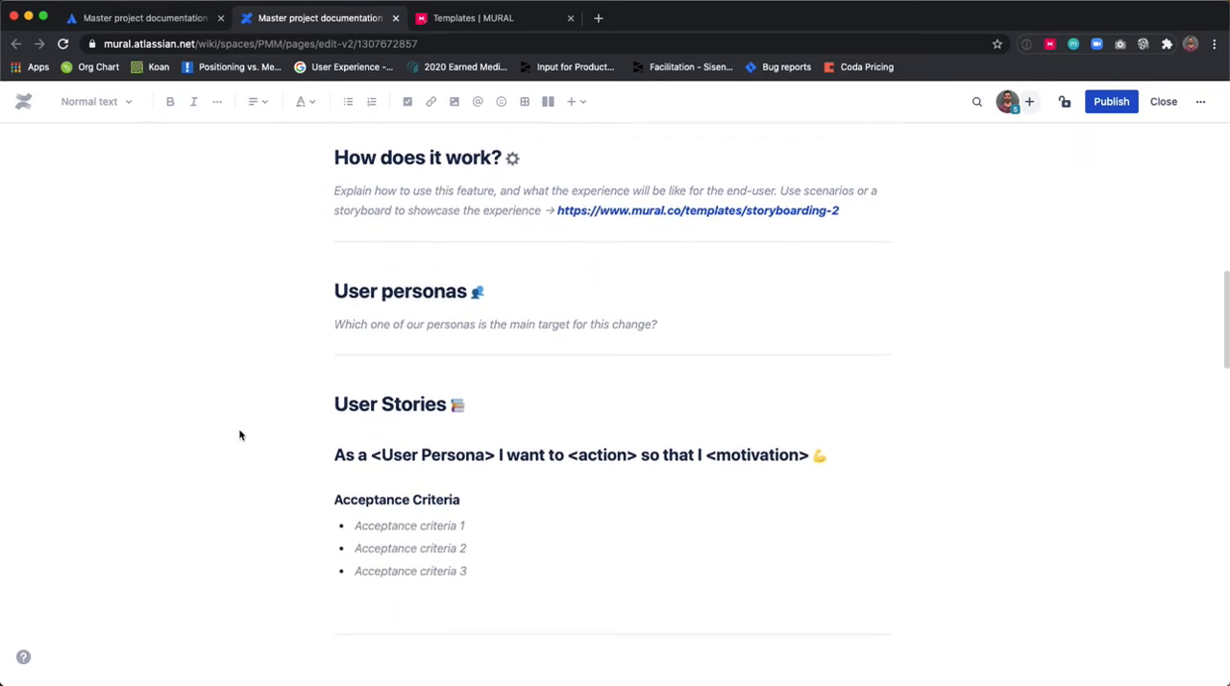
scroll("down", 3)
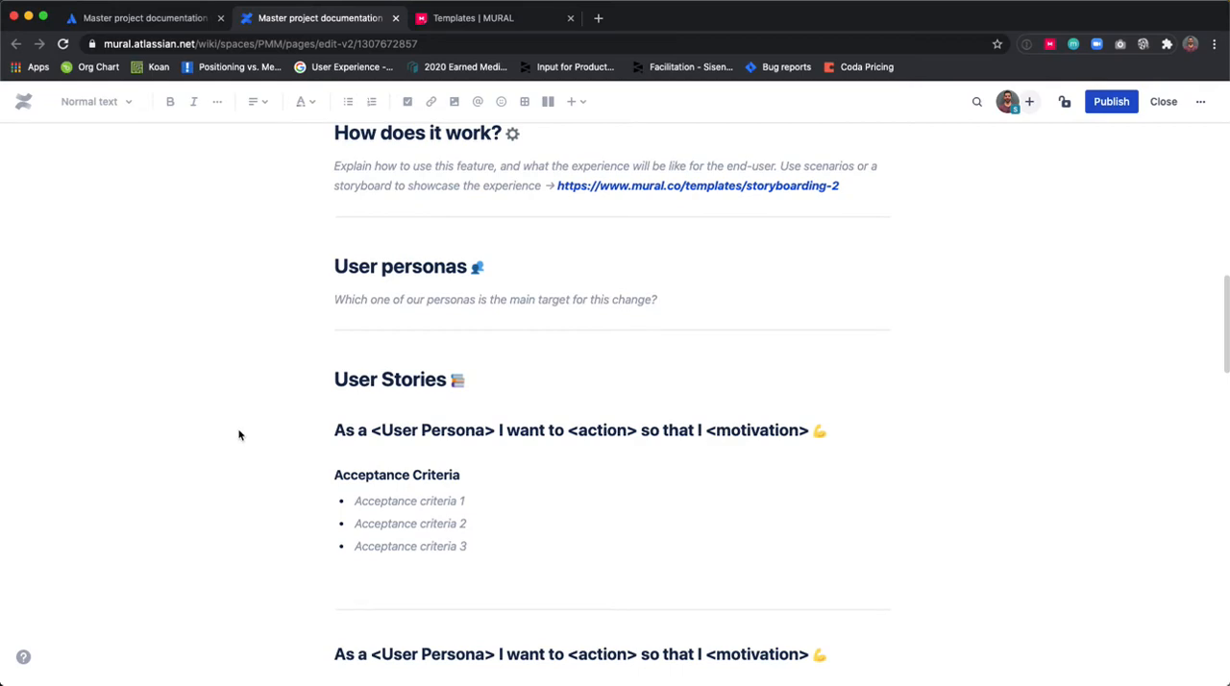
scroll("down", 3)
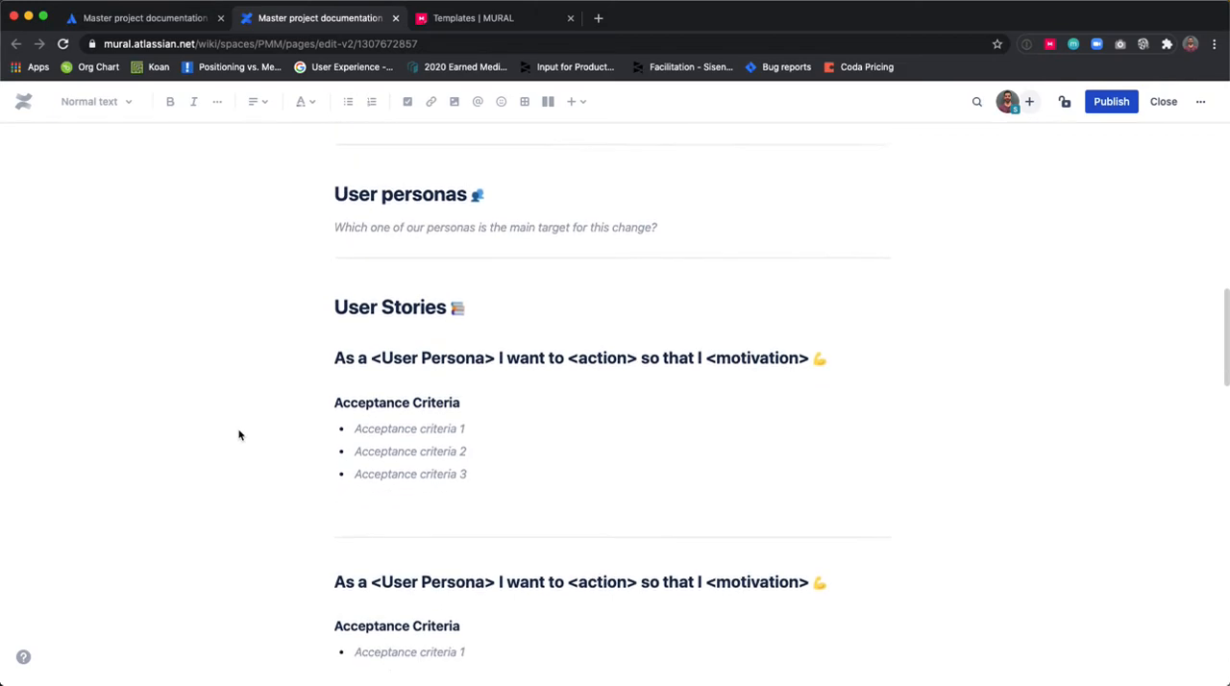
scroll("down", 3)
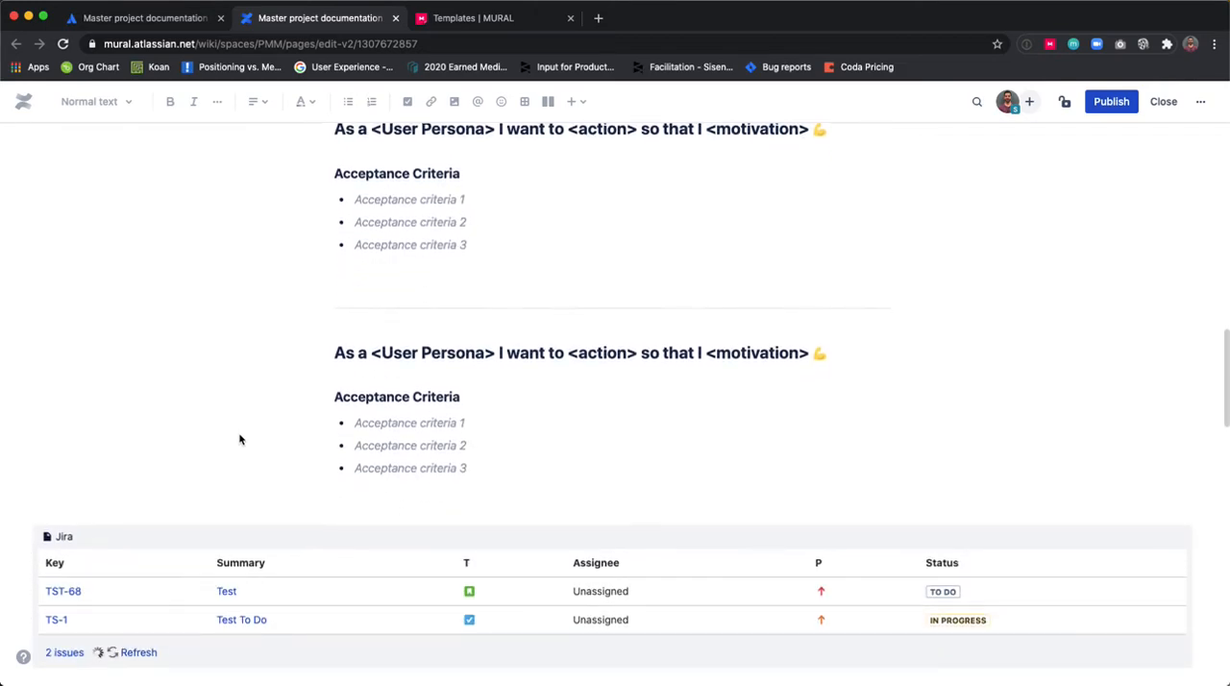
scroll("down", 3)
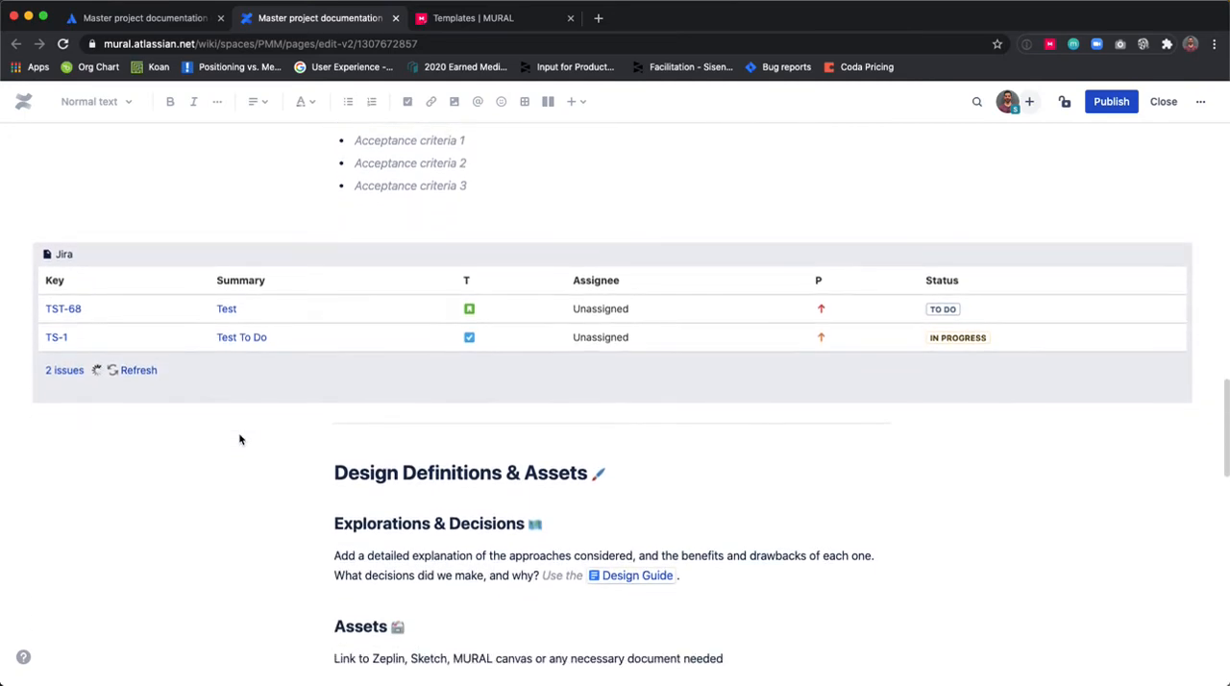
scroll("down", 3)
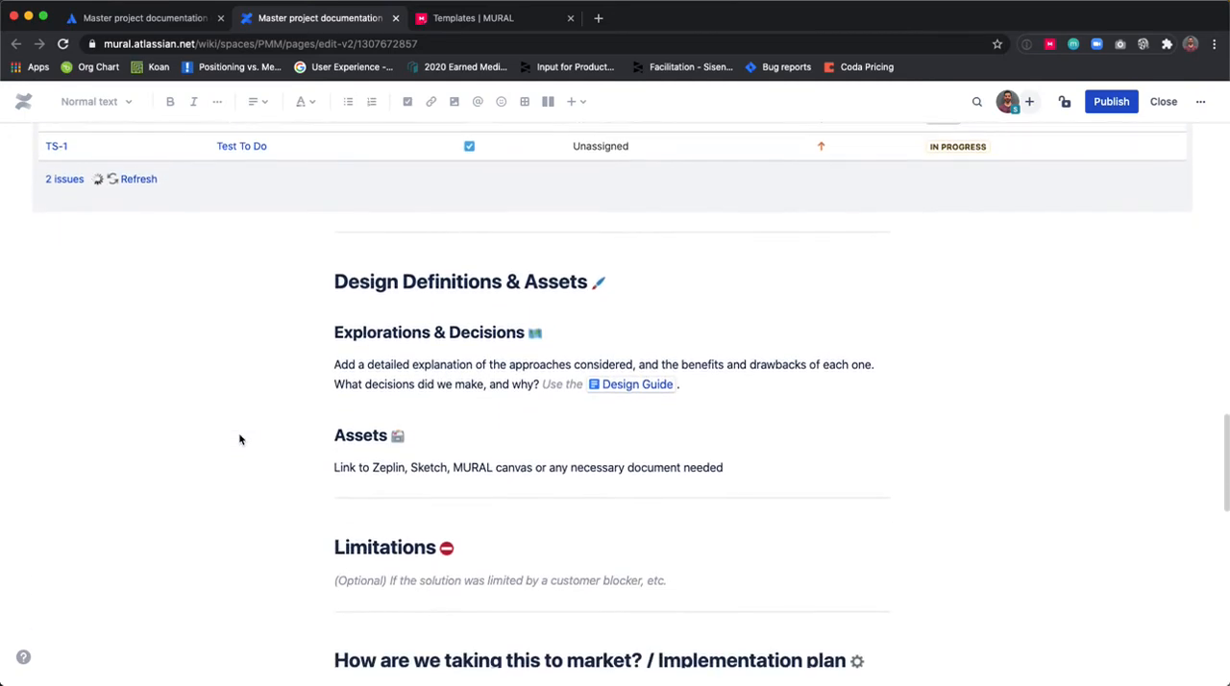
Step: Read Design Definitions & Assets, Limitations and Implementation plan down to the Releases table
scroll("down", 3)
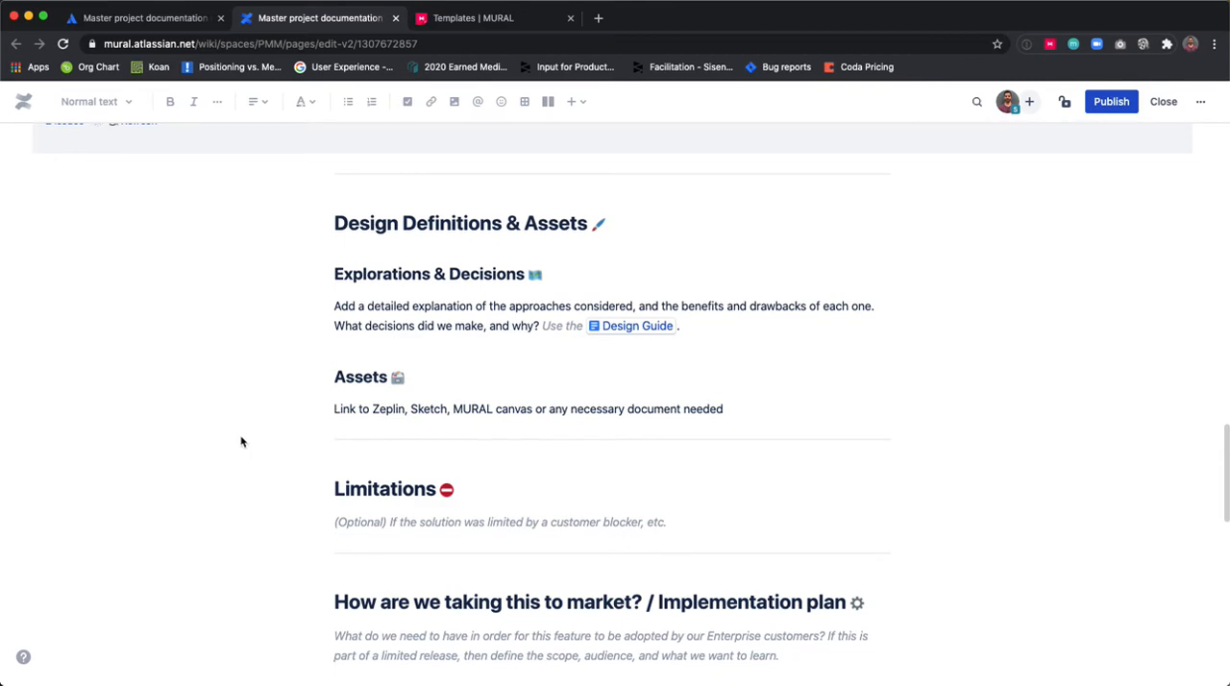
scroll("down", 3)
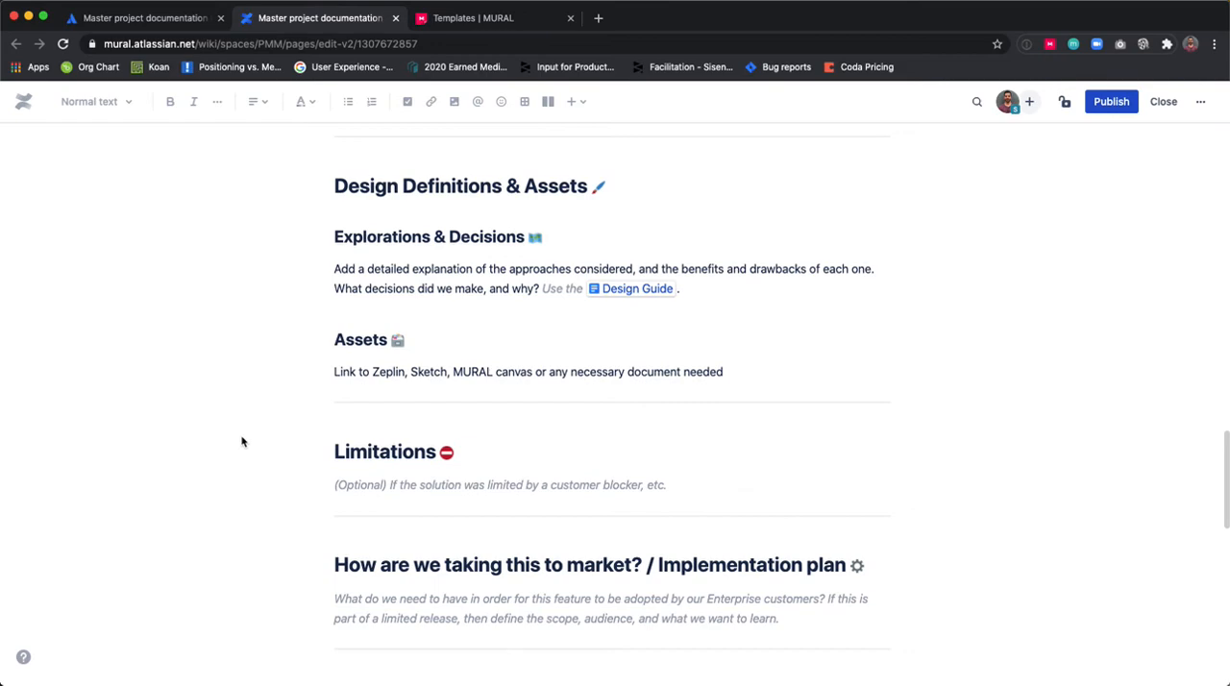
mouse_move(244, 442)
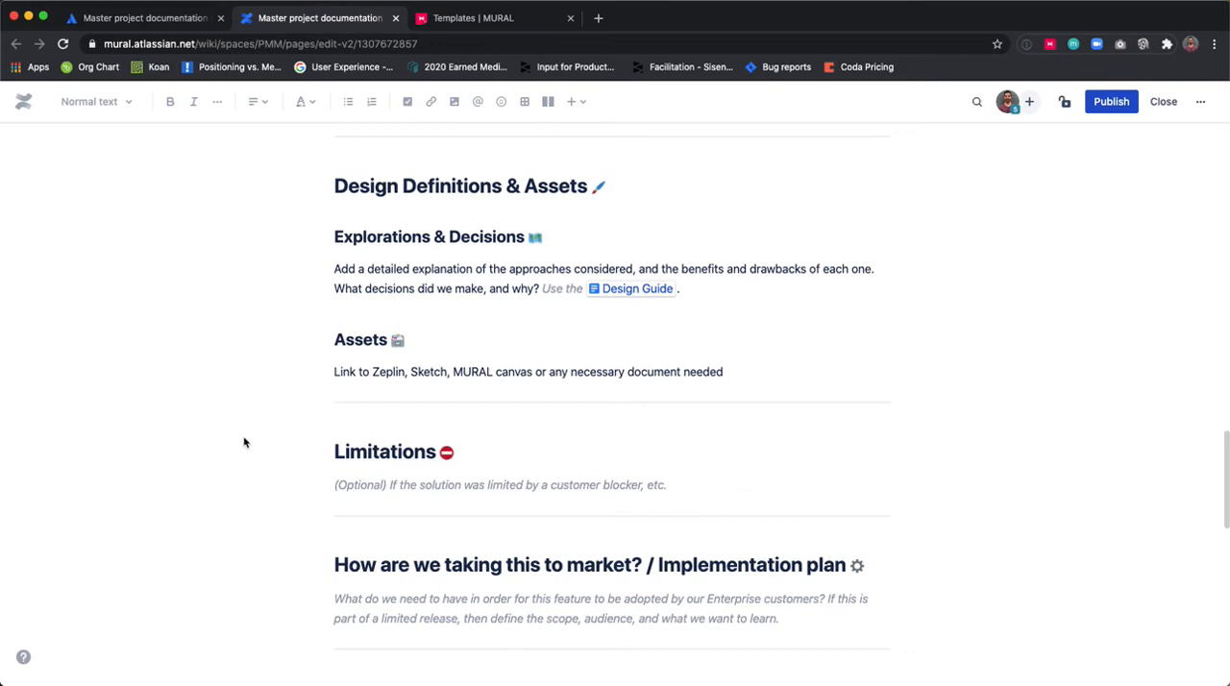
scroll("down", 3)
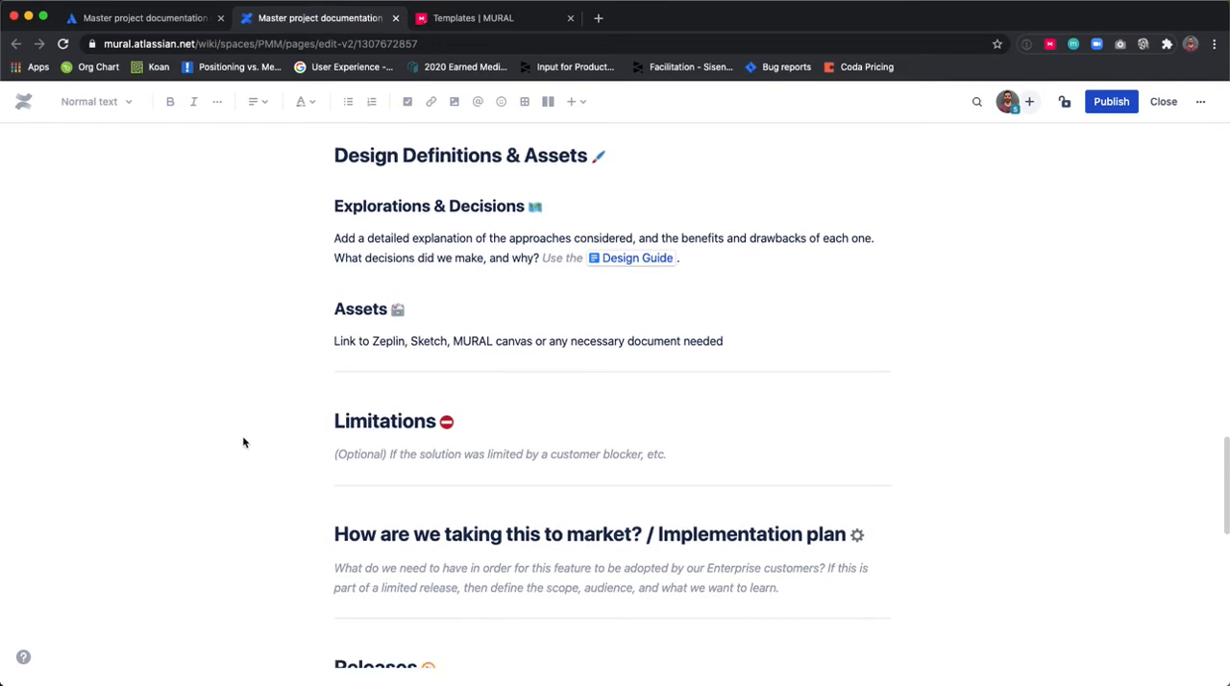
scroll("down", 3)
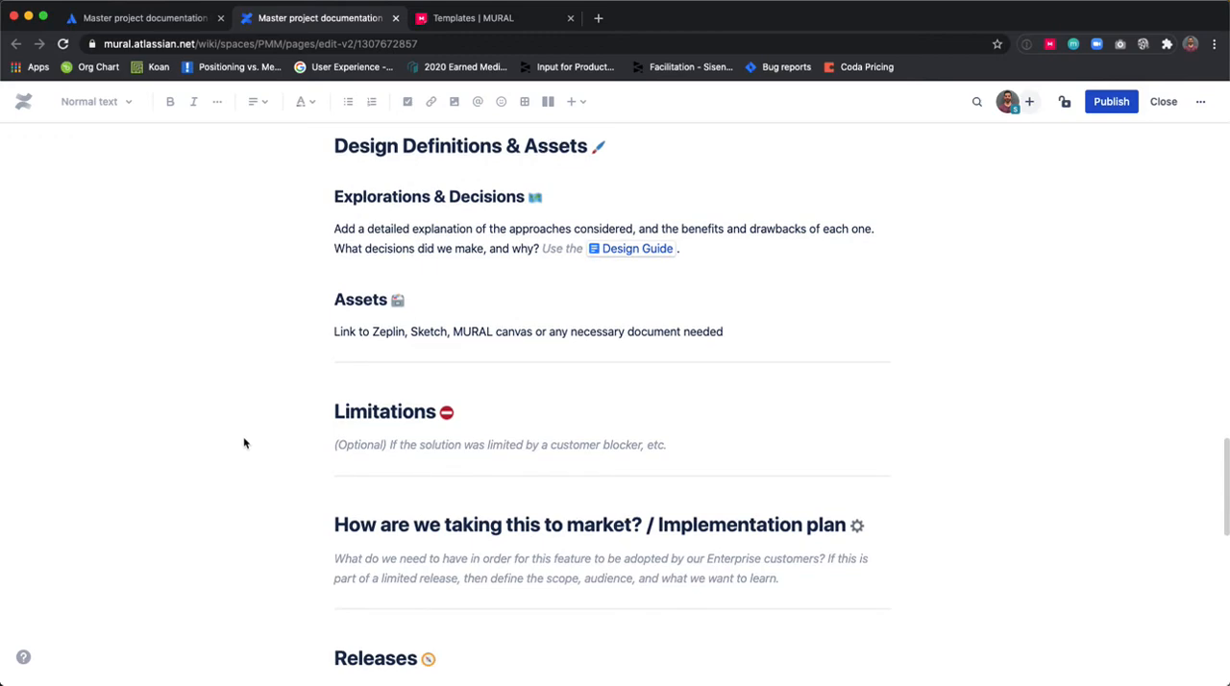
scroll("down", 3)
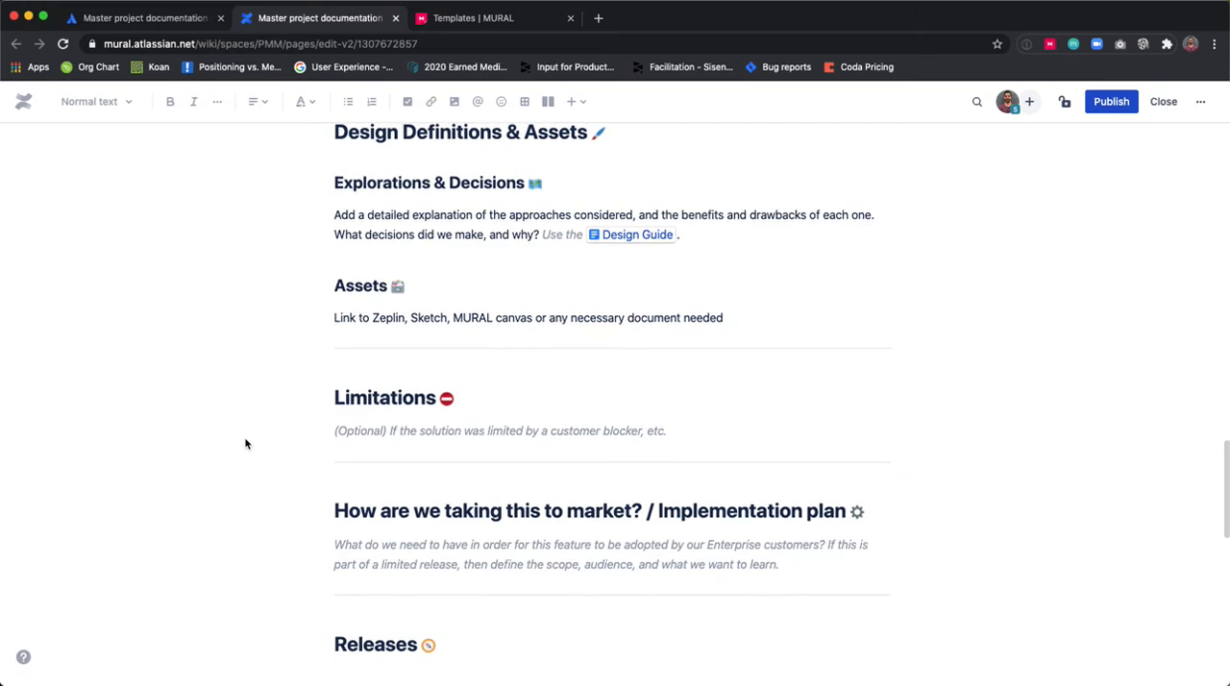
scroll("down", 3)
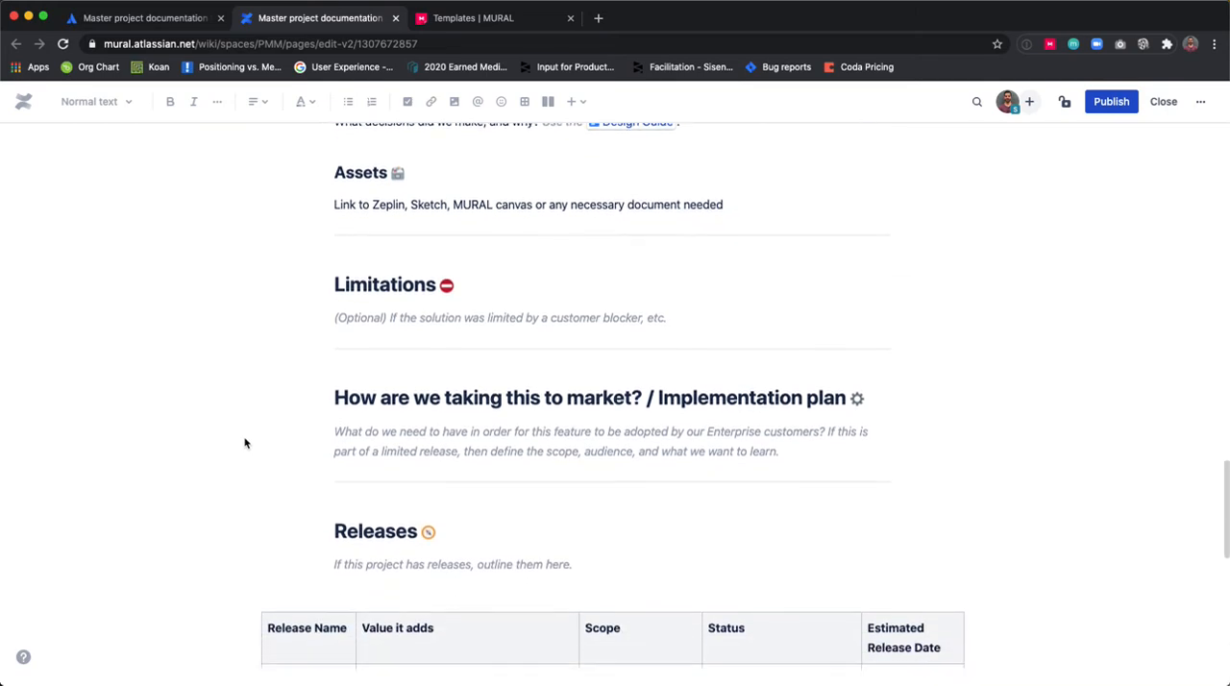
scroll("down", 3)
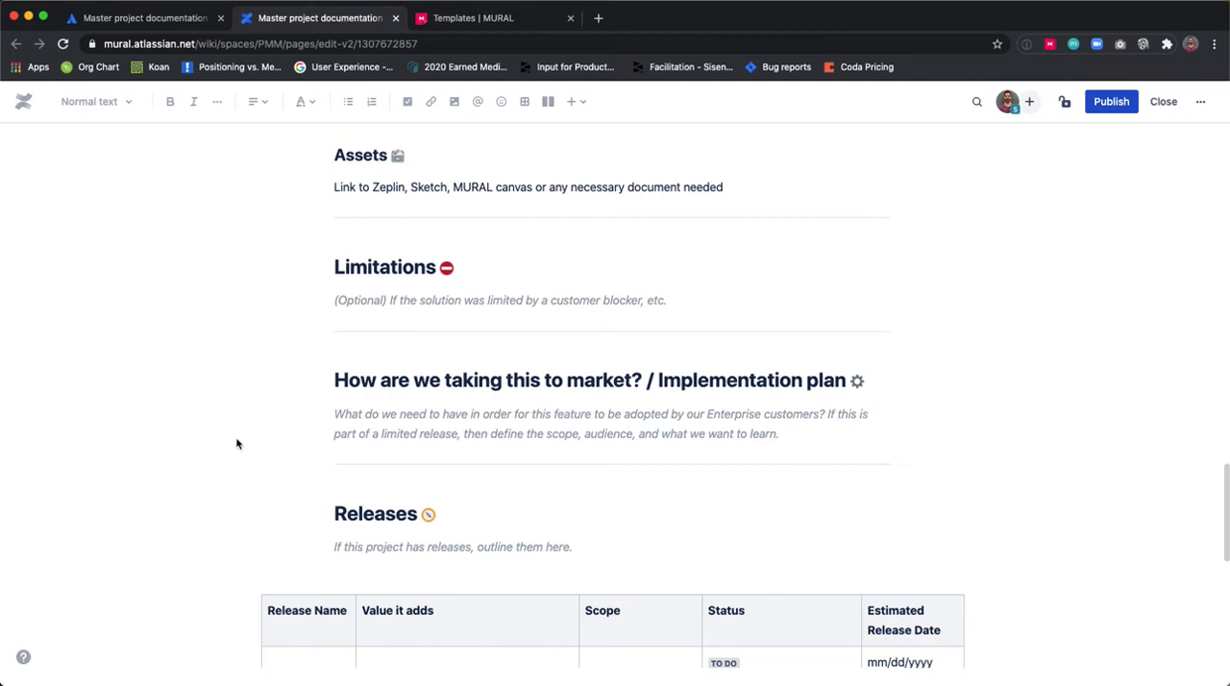
Step: Review Releases, Next steps and Other documents, then switch to the Templates | MURAL tab
scroll("down", 3)
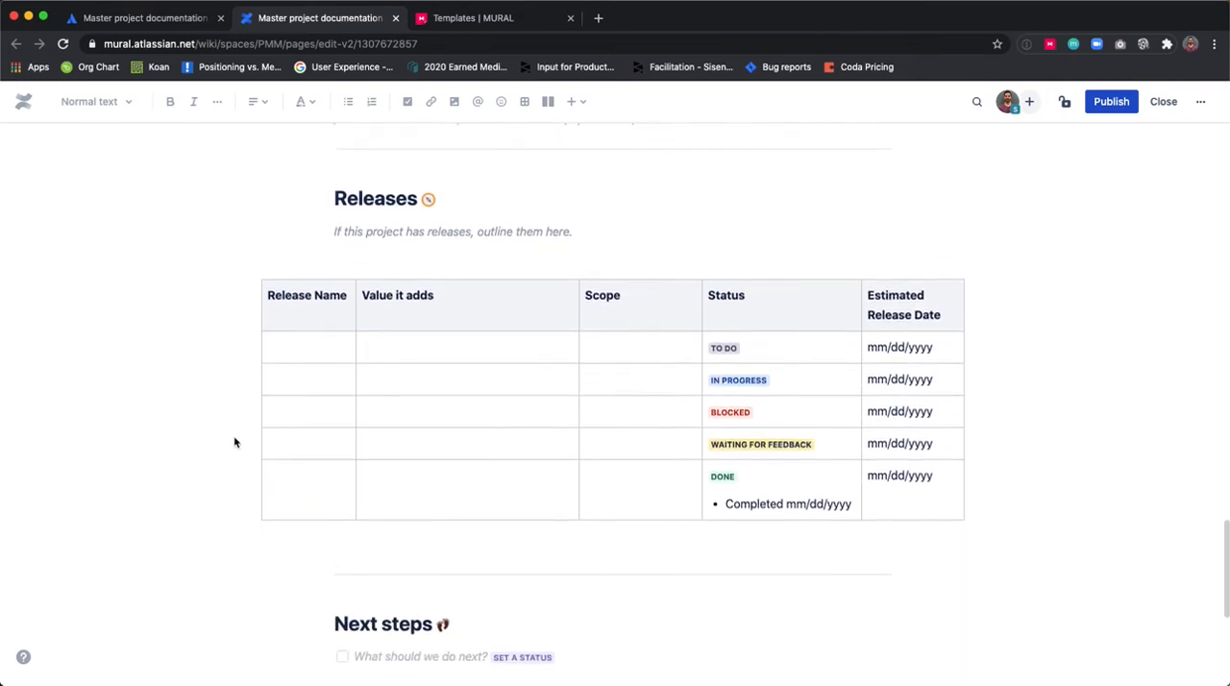
scroll("down", 3)
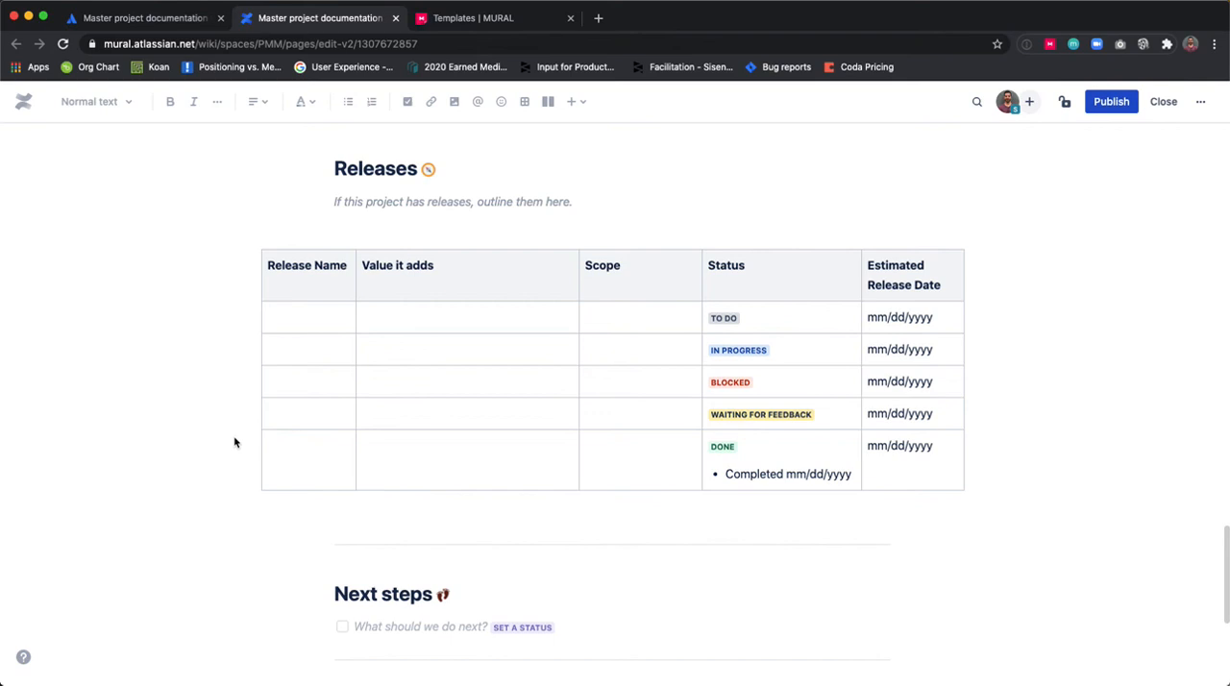
mouse_move(238, 440)
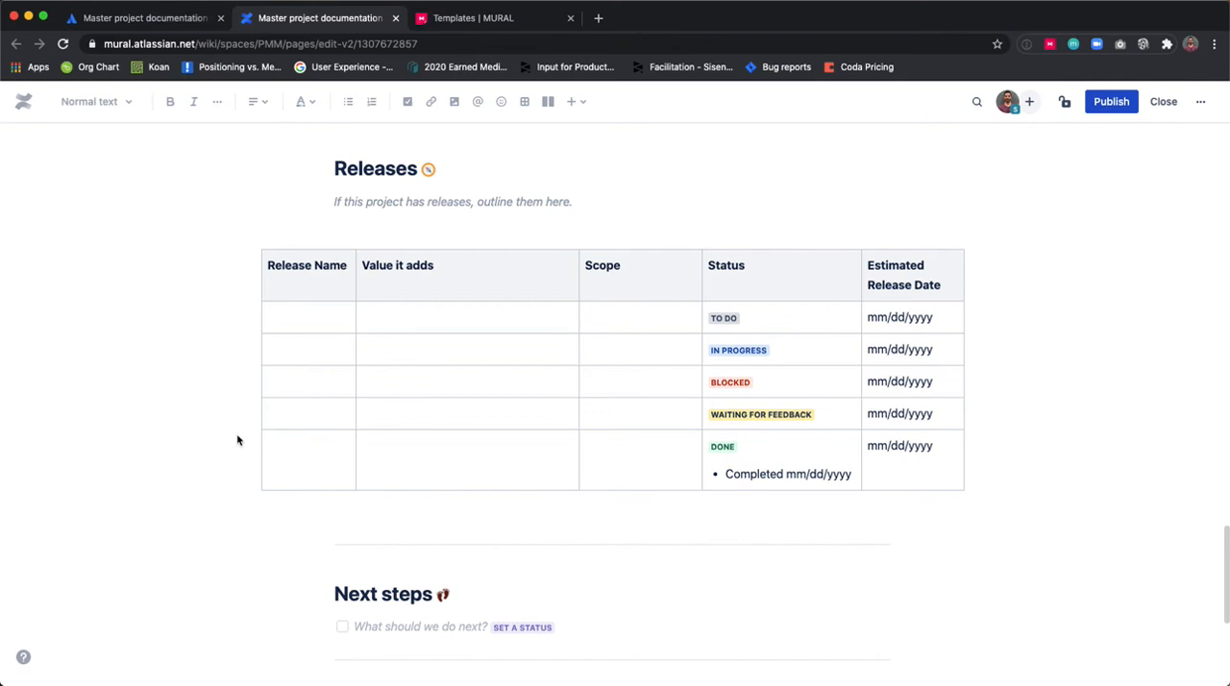
mouse_move(254, 435)
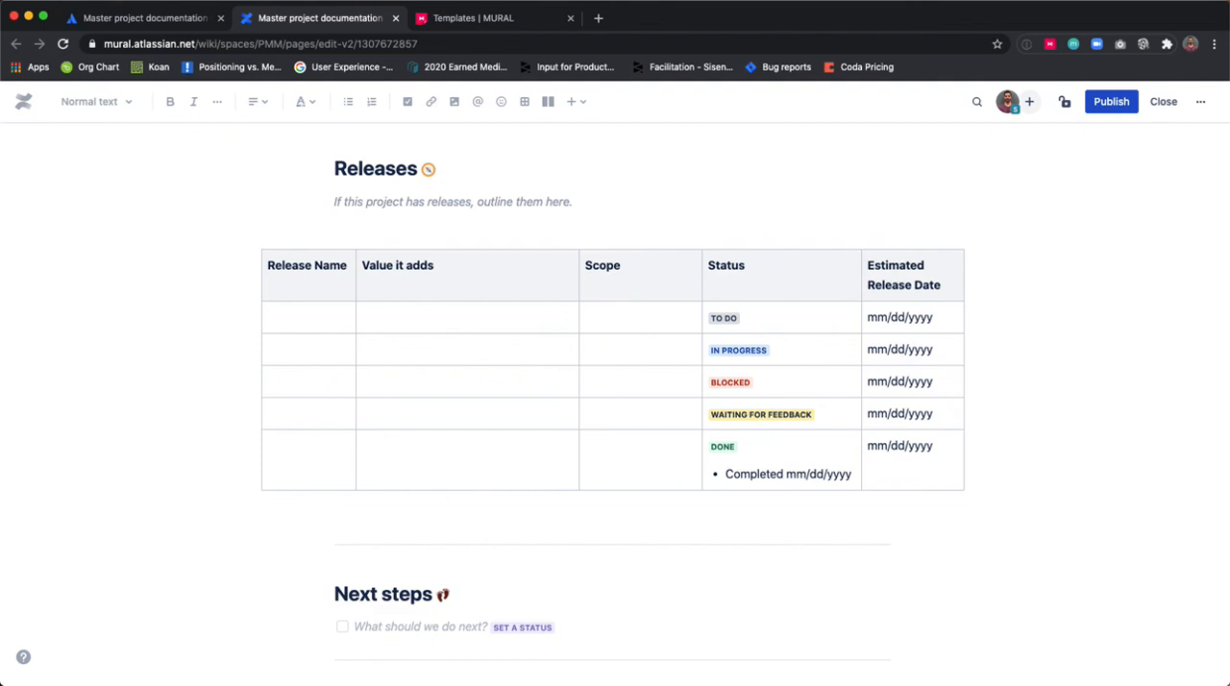
scroll("down", 3)
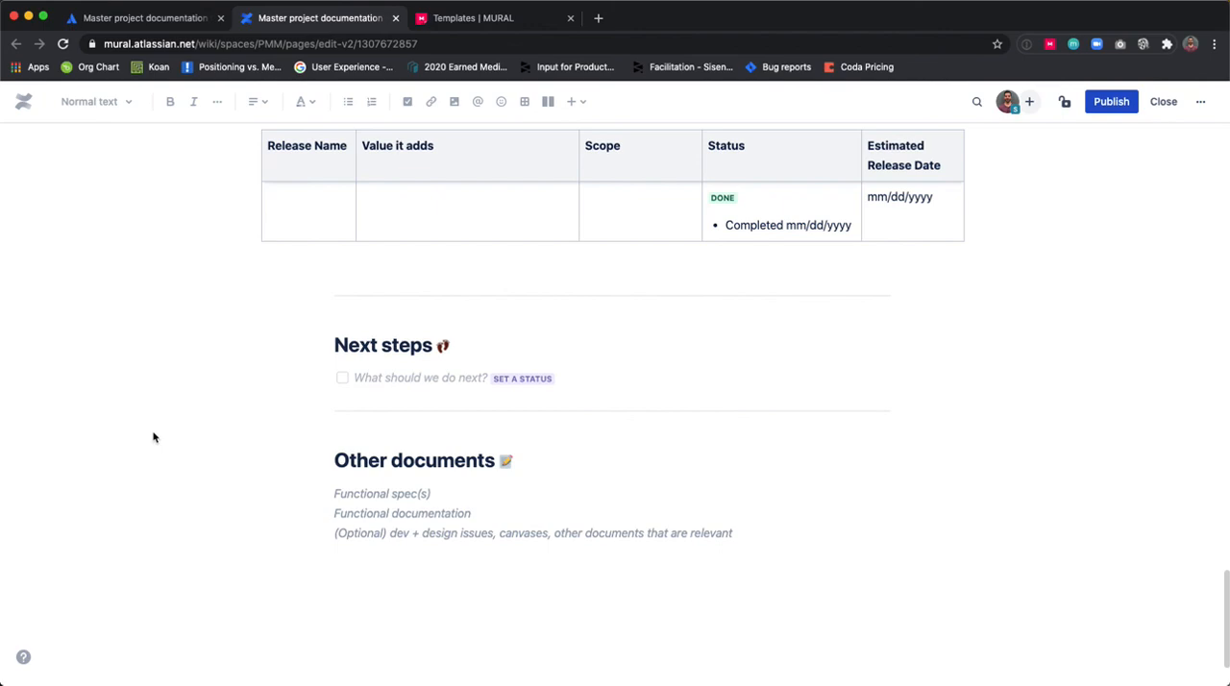
left_click(481, 18)
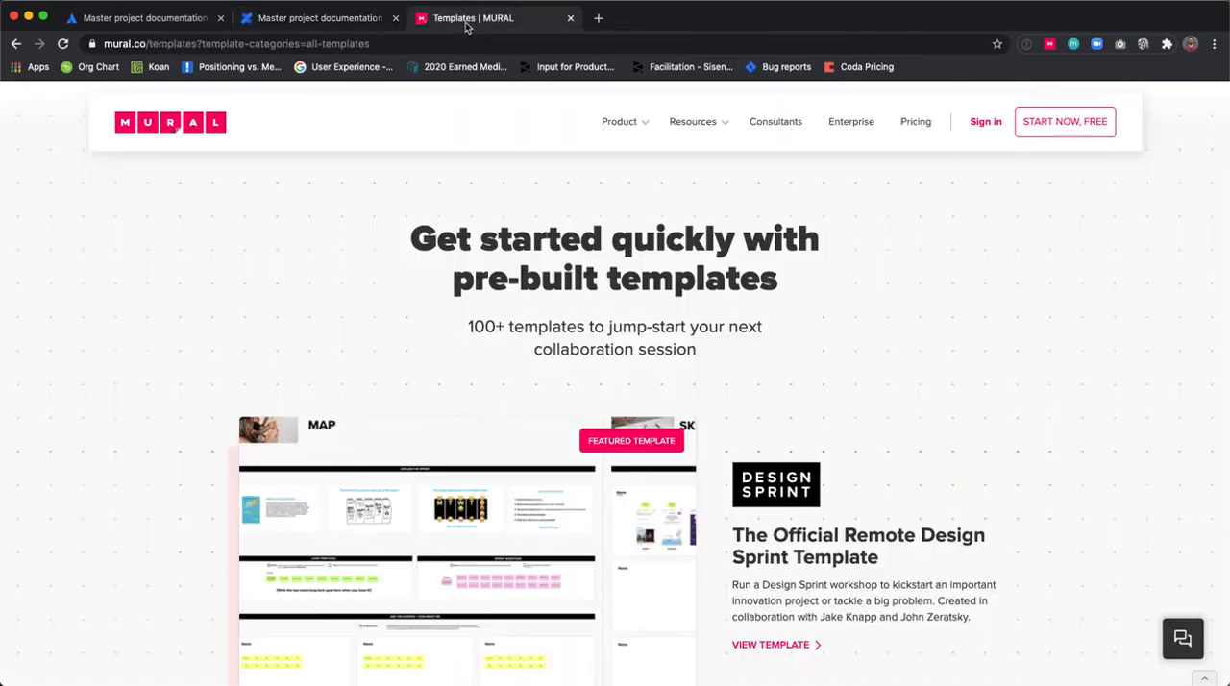
mouse_move(138, 301)
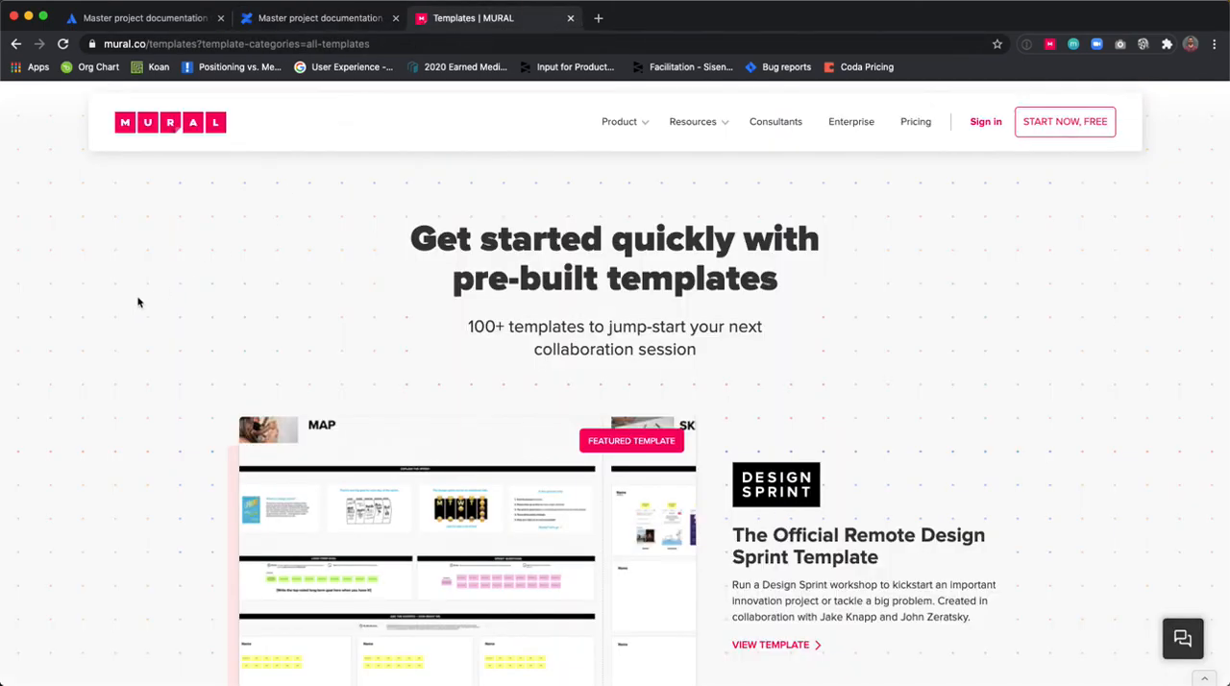